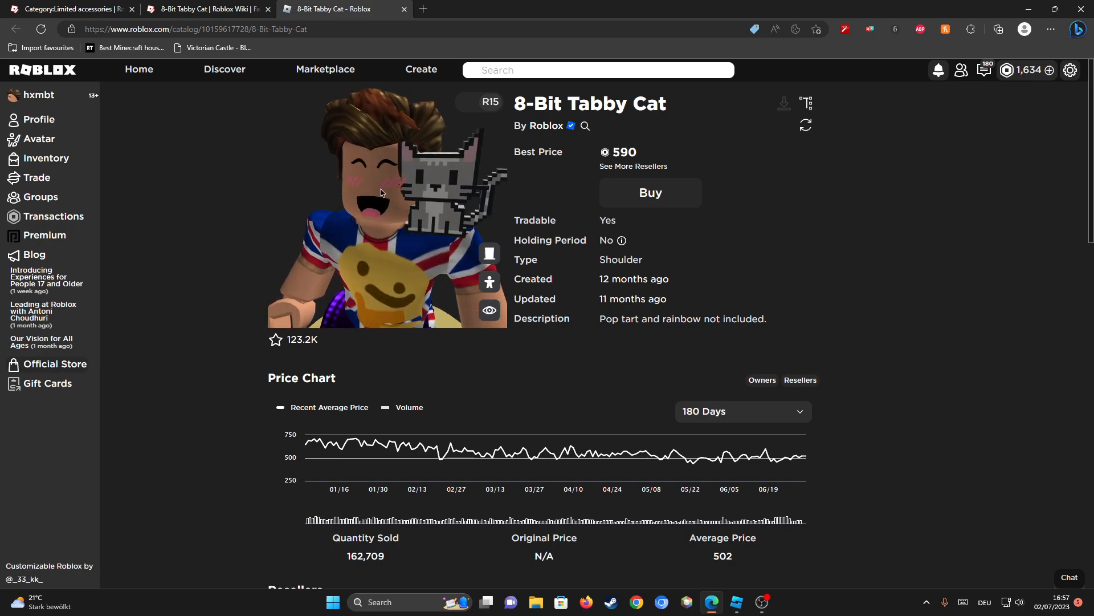
scroll("down", 3)
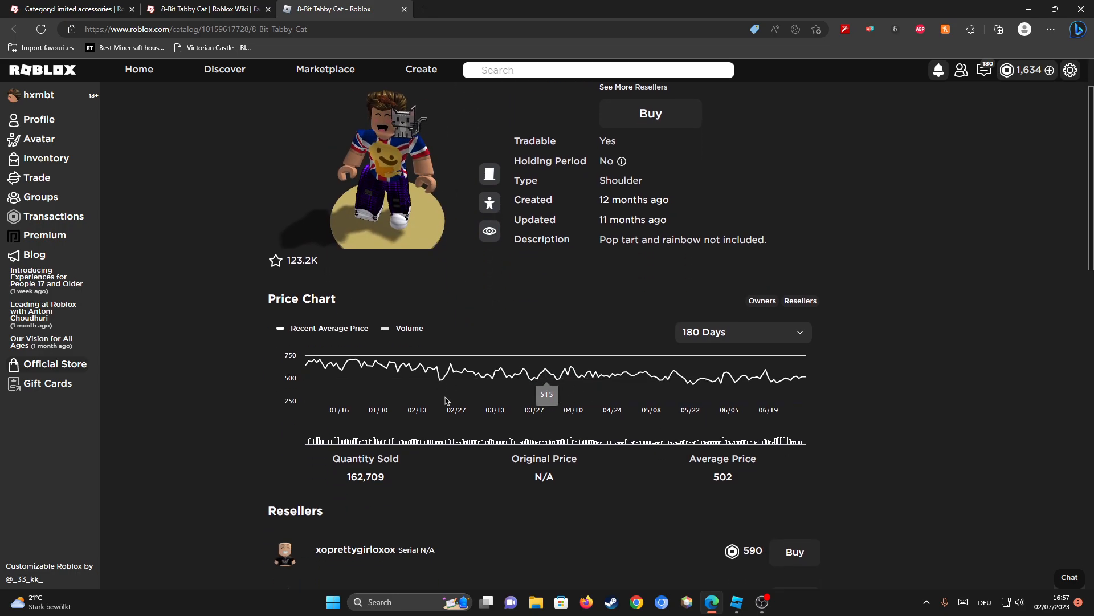
scroll("up", 3)
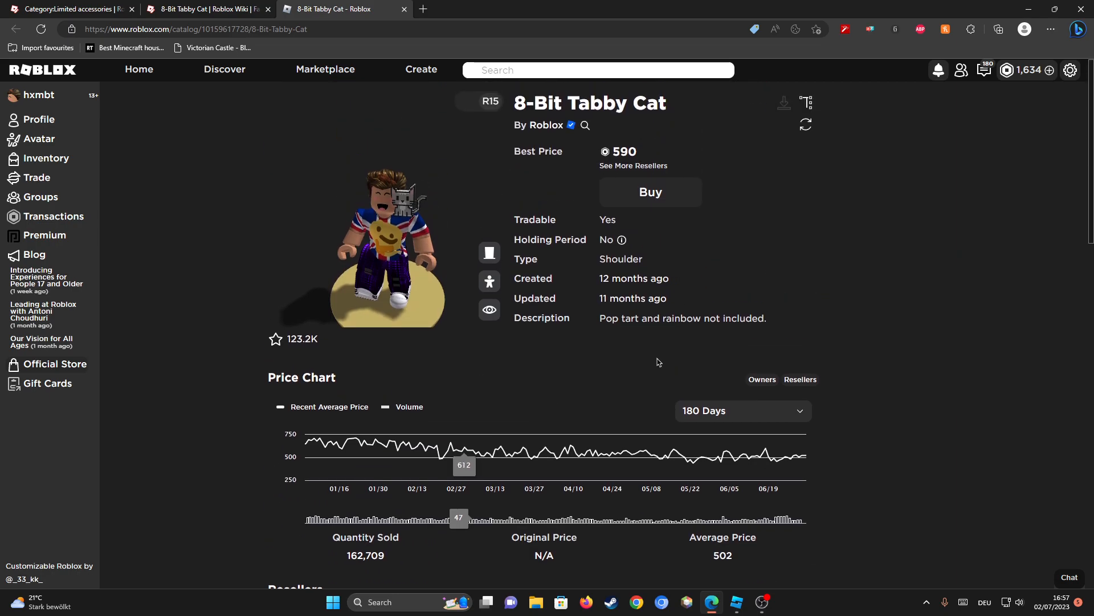
mouse_move(634, 447)
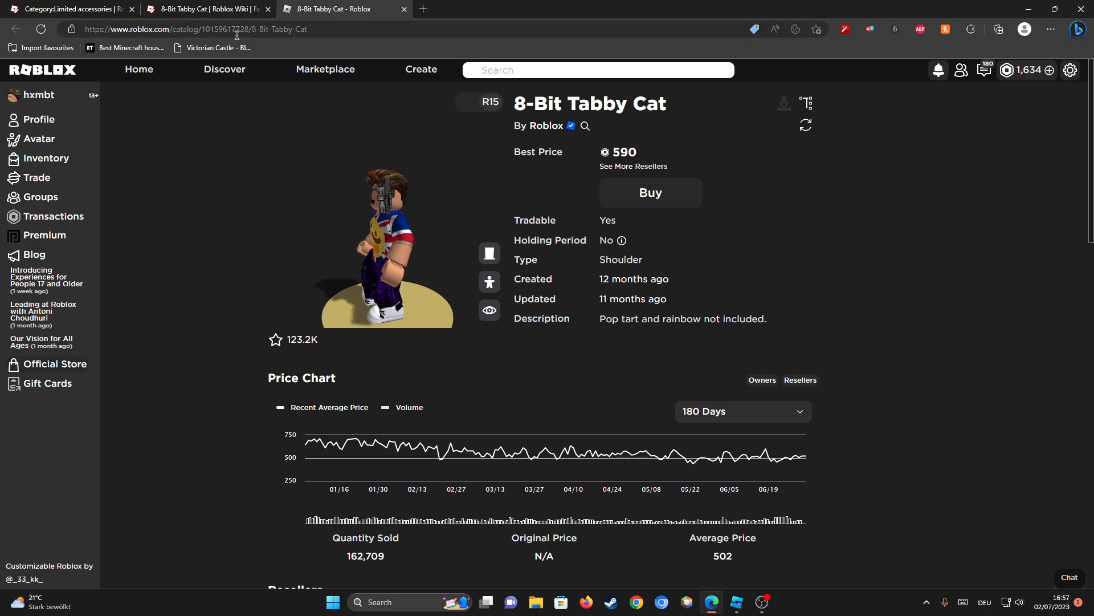
left_click(195, 29)
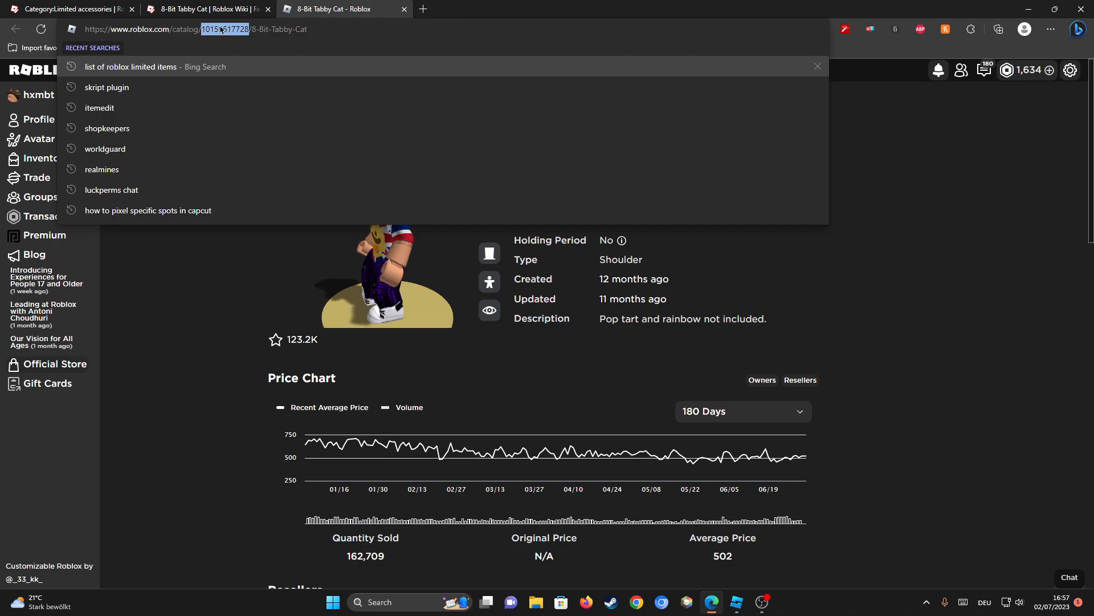
right_click(223, 29)
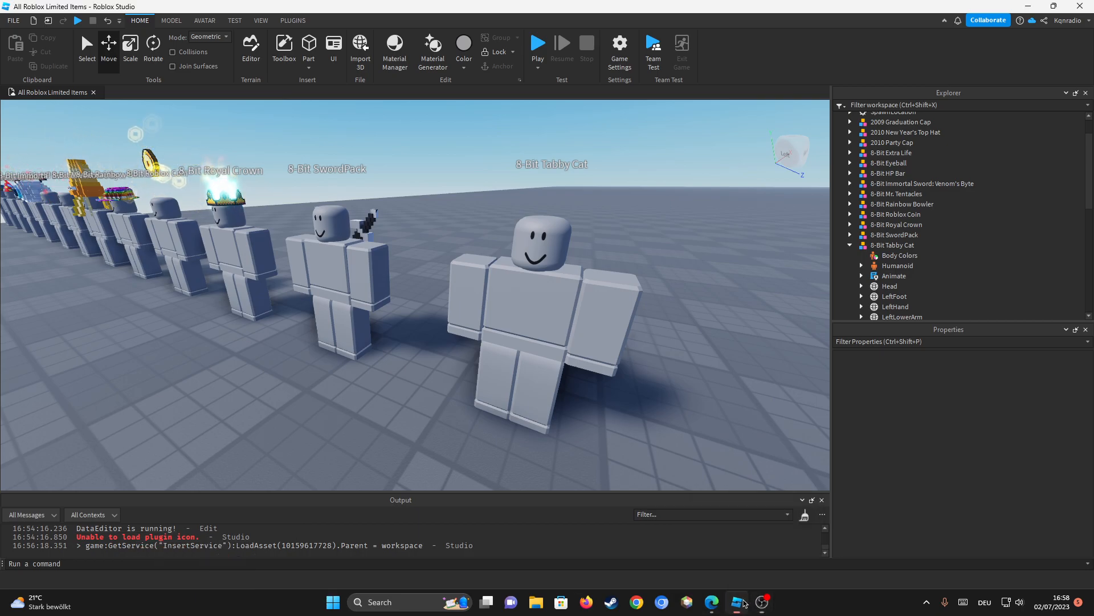
Show the Command Bar from the View options, ready for a command.
left_click(260, 20)
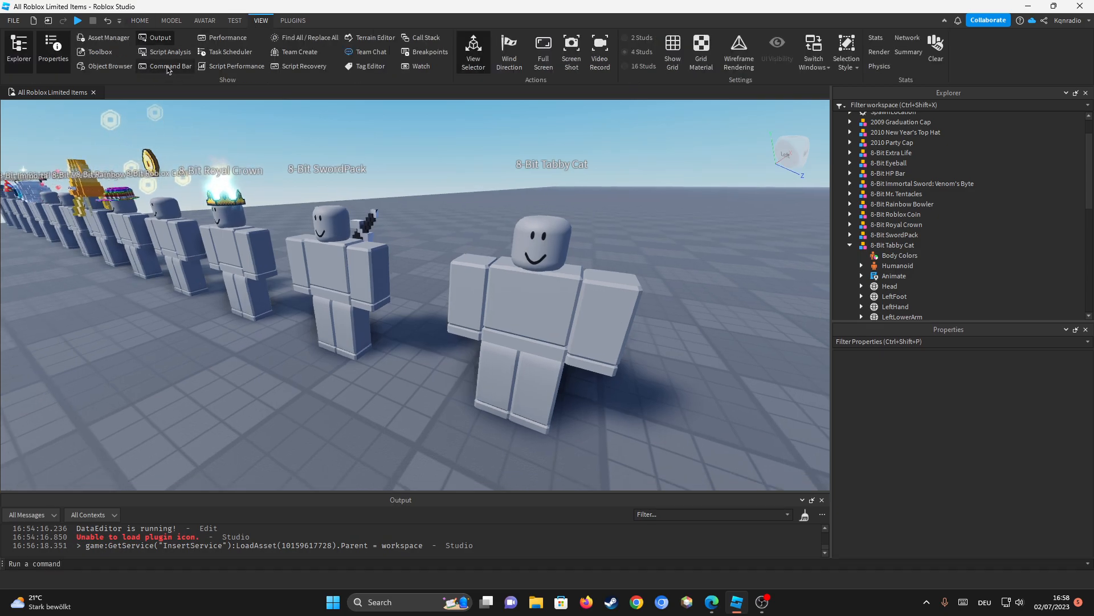
left_click(139, 20)
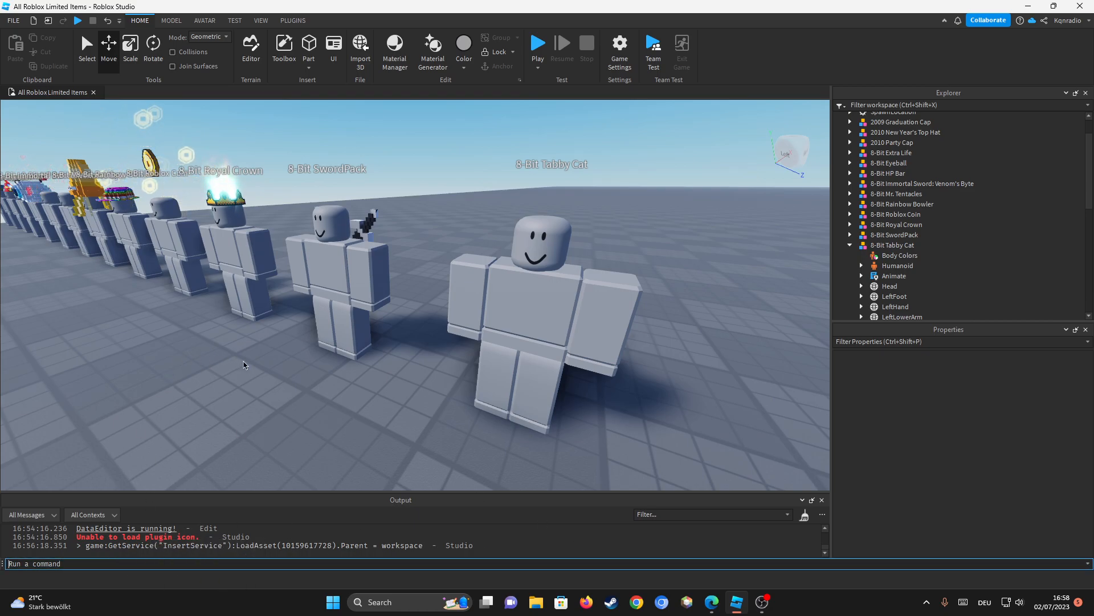
type("game:GetService(\"InsertService\"):LoadAsset(10159617728")
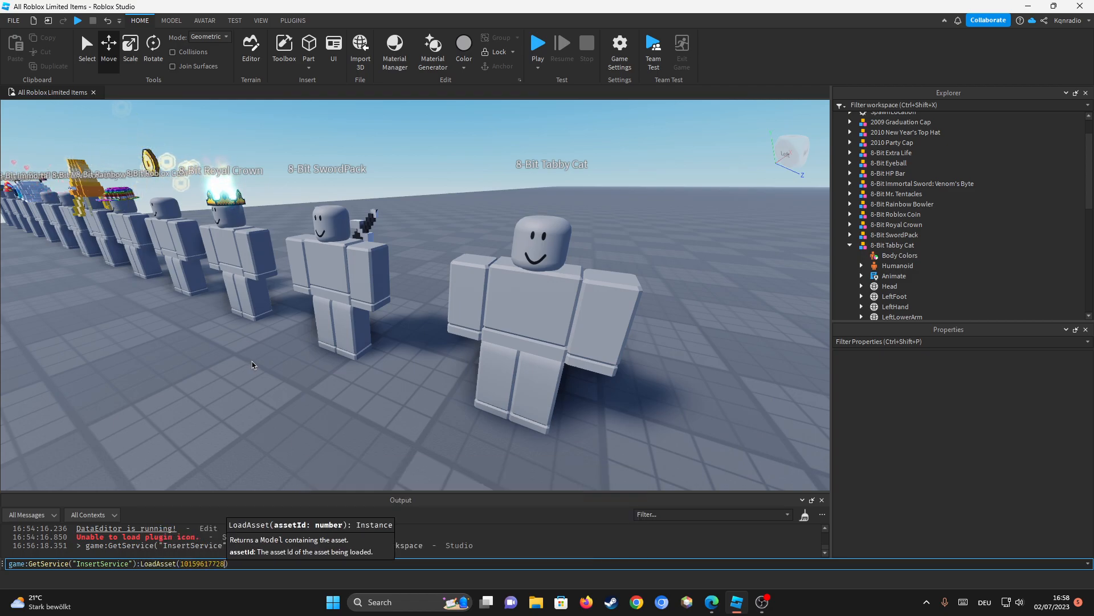
type(".P")
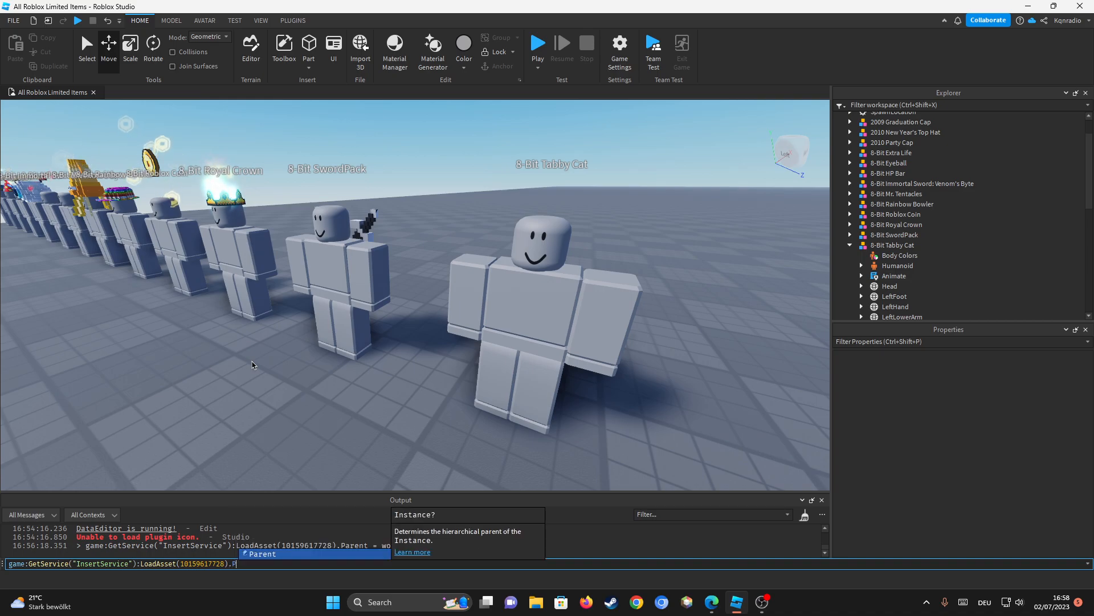
type("workspace")
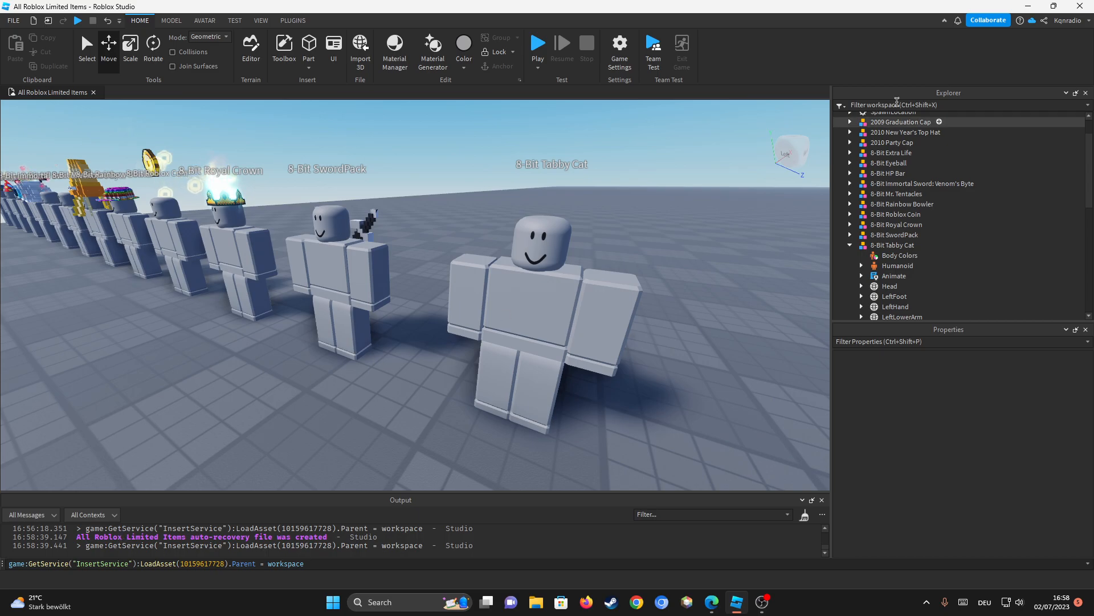
Ungroup the newly loaded Model so the TabbyCat accessory sits directly in Workspace.
left_click(849, 245)
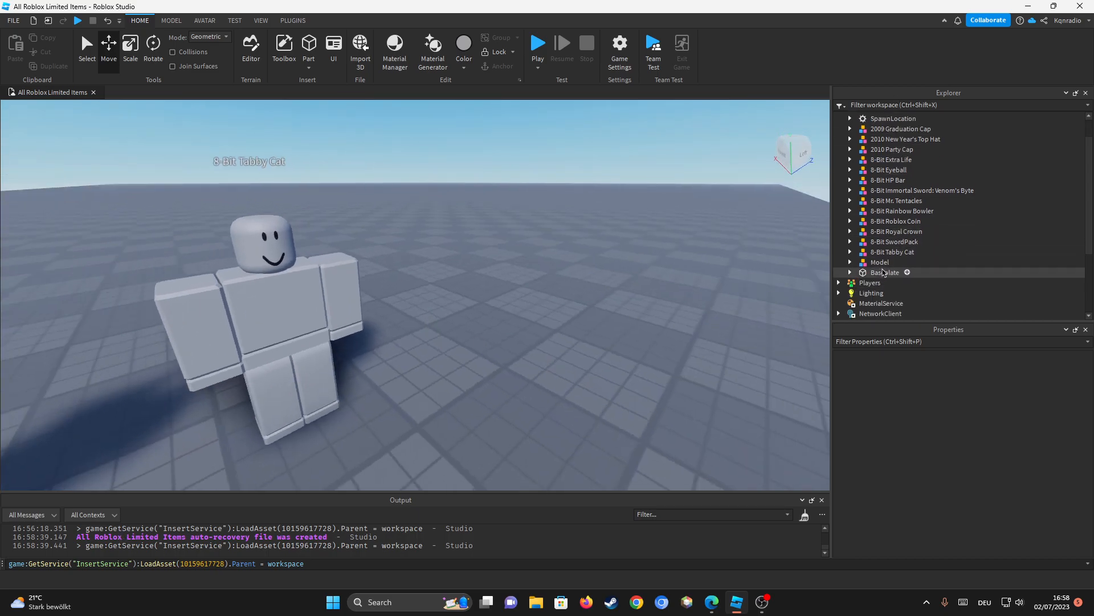
left_click(880, 261)
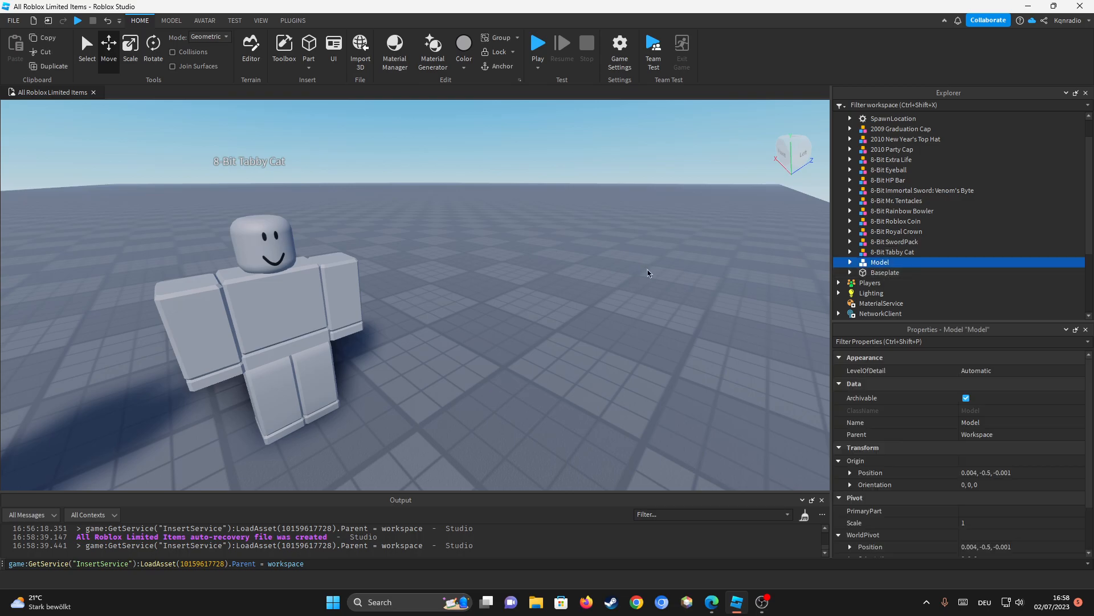
left_click(884, 128)
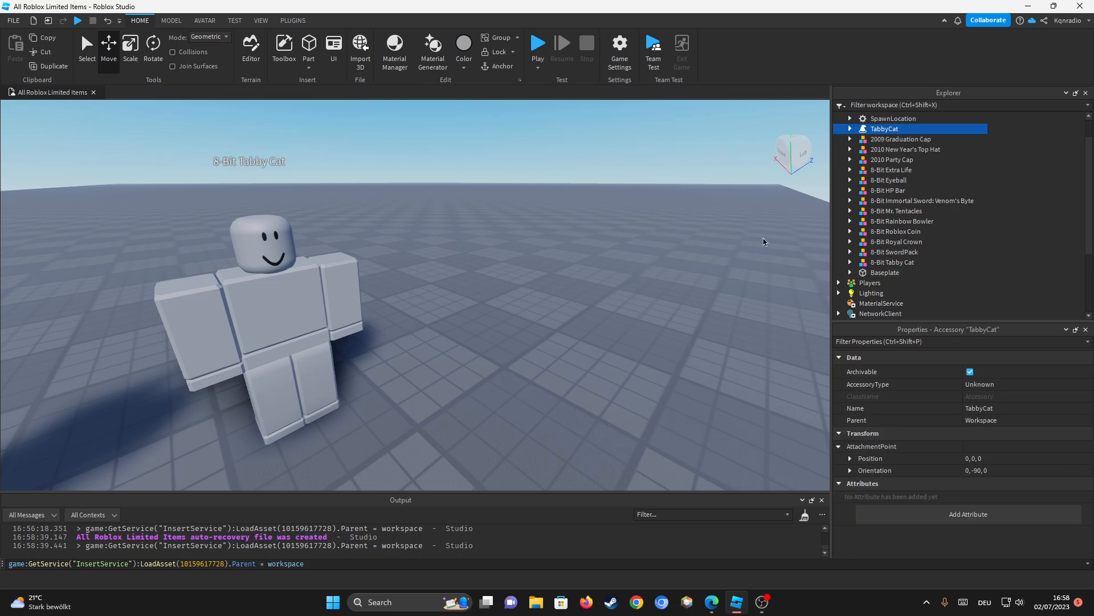